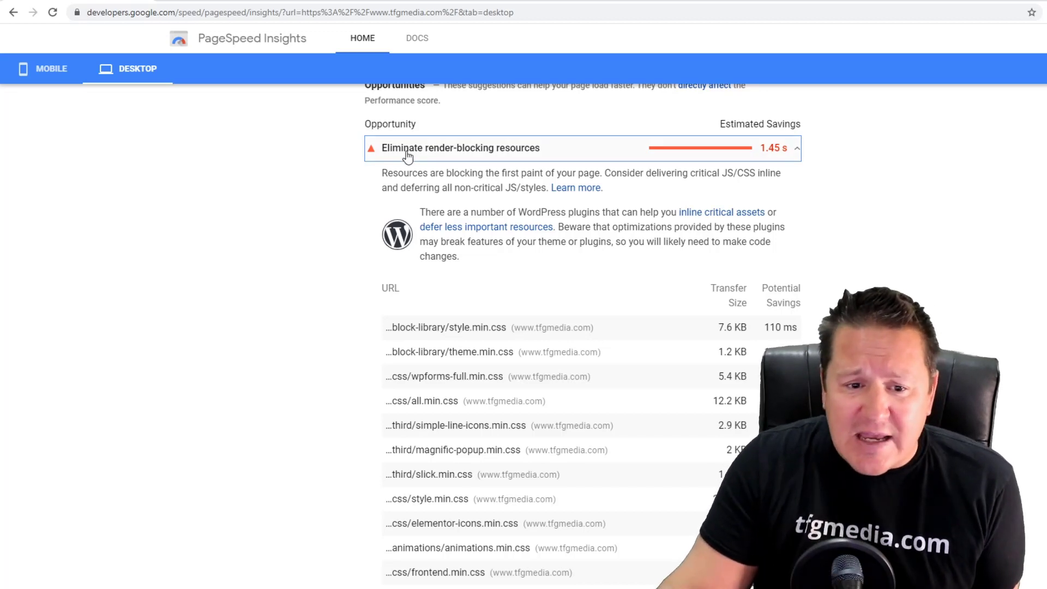
mouse_move(497, 162)
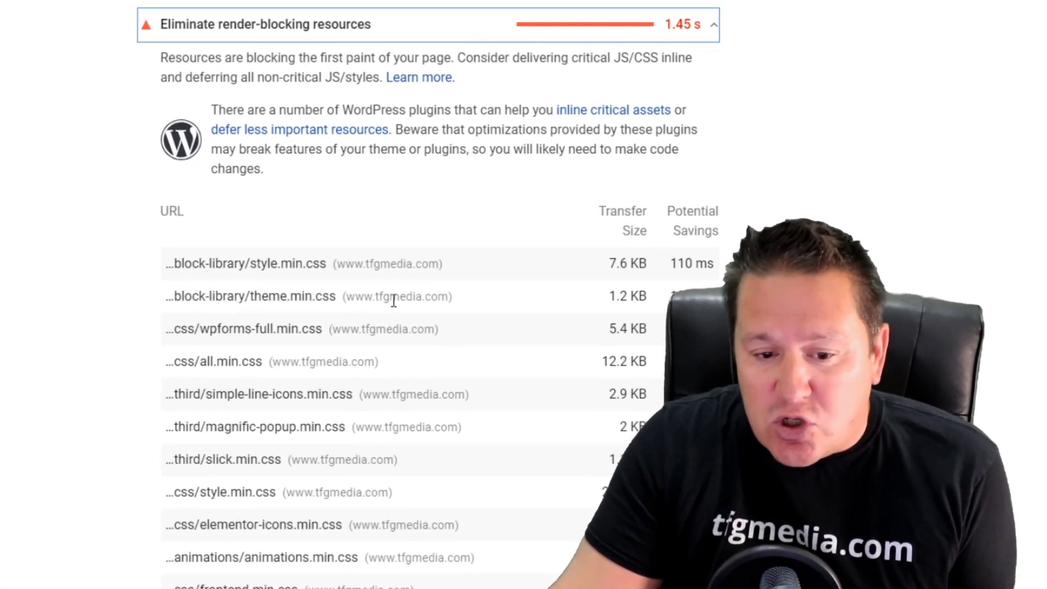
mouse_move(215, 306)
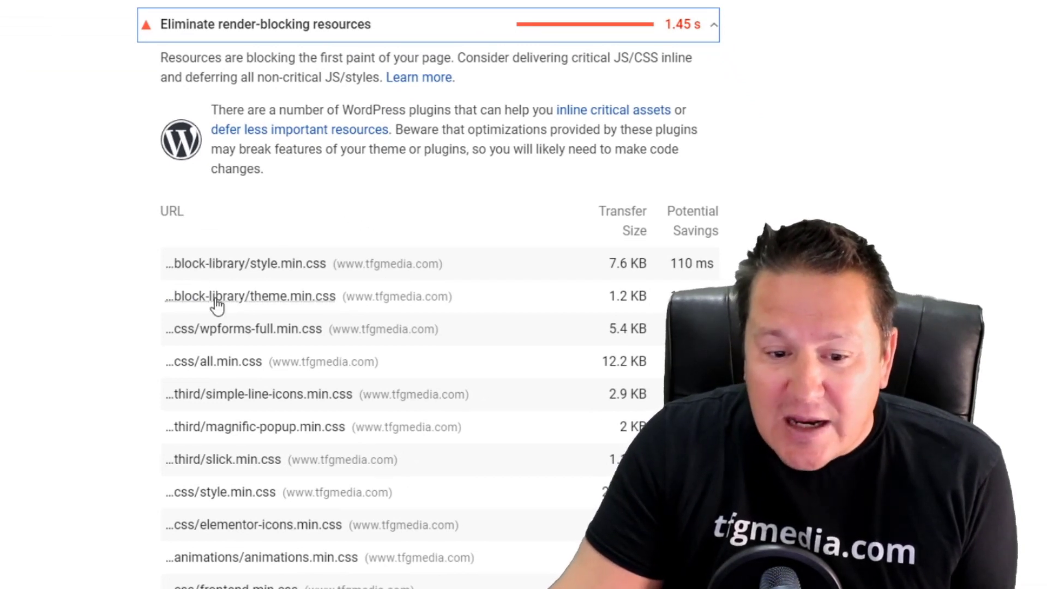
mouse_move(368, 276)
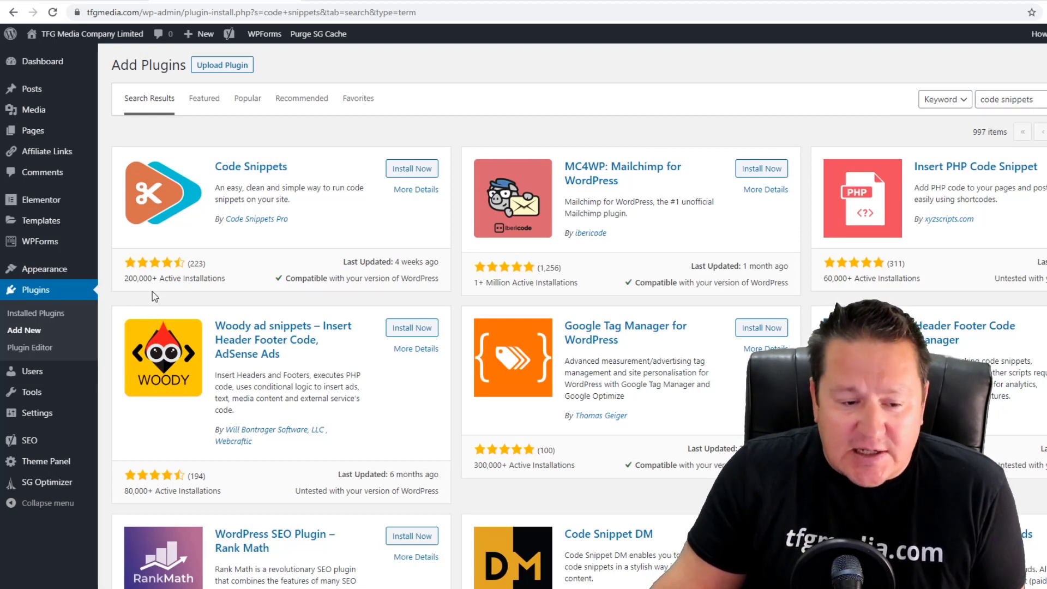
mouse_move(157, 291)
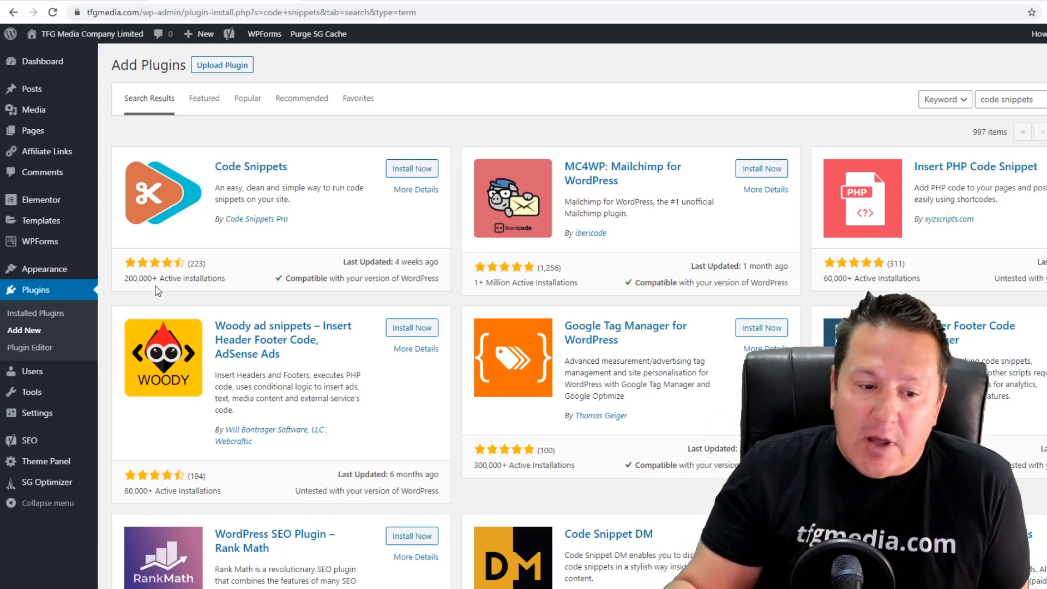
Install the Code Snippets plugin from Add New and activate it.
left_click(413, 168)
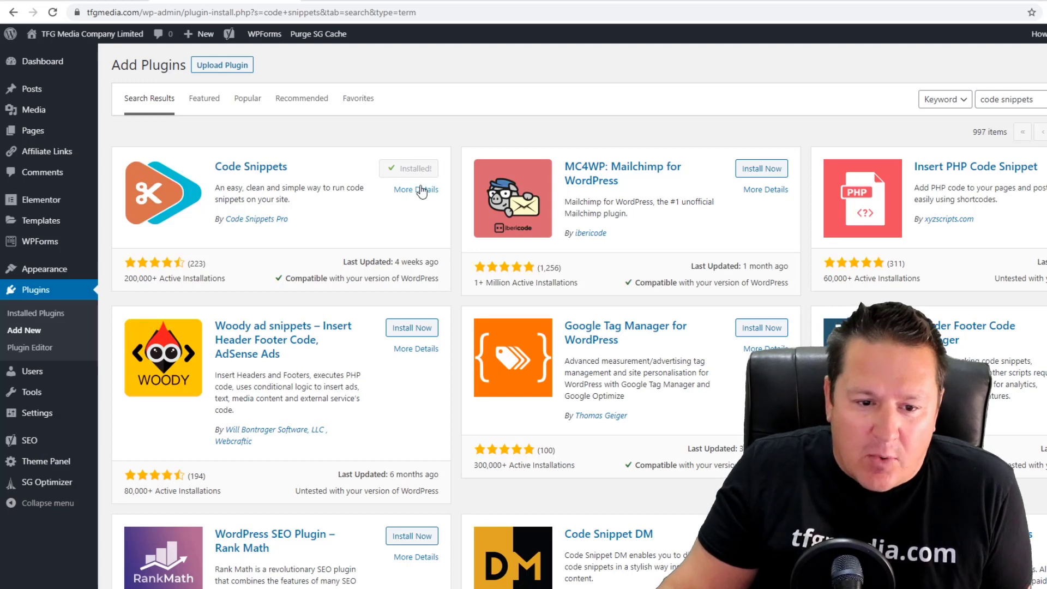
left_click(408, 168)
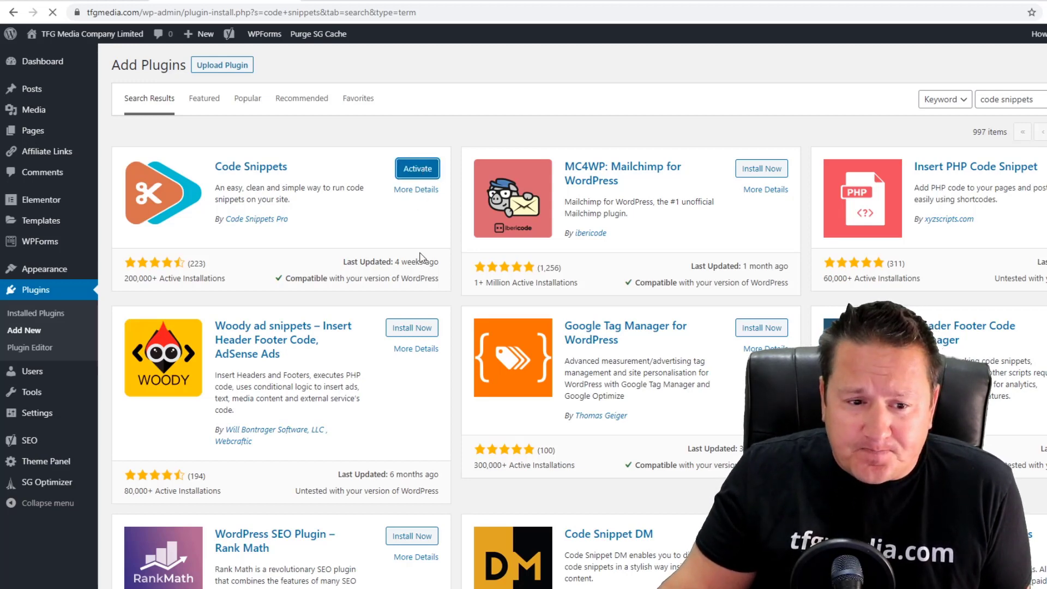
left_click(416, 168)
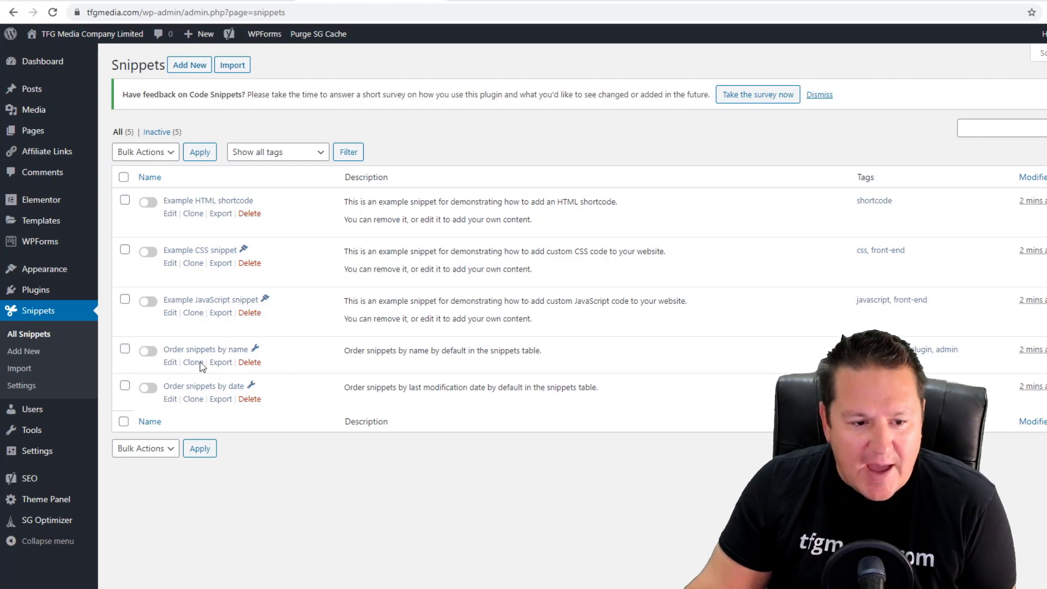
mouse_move(229, 279)
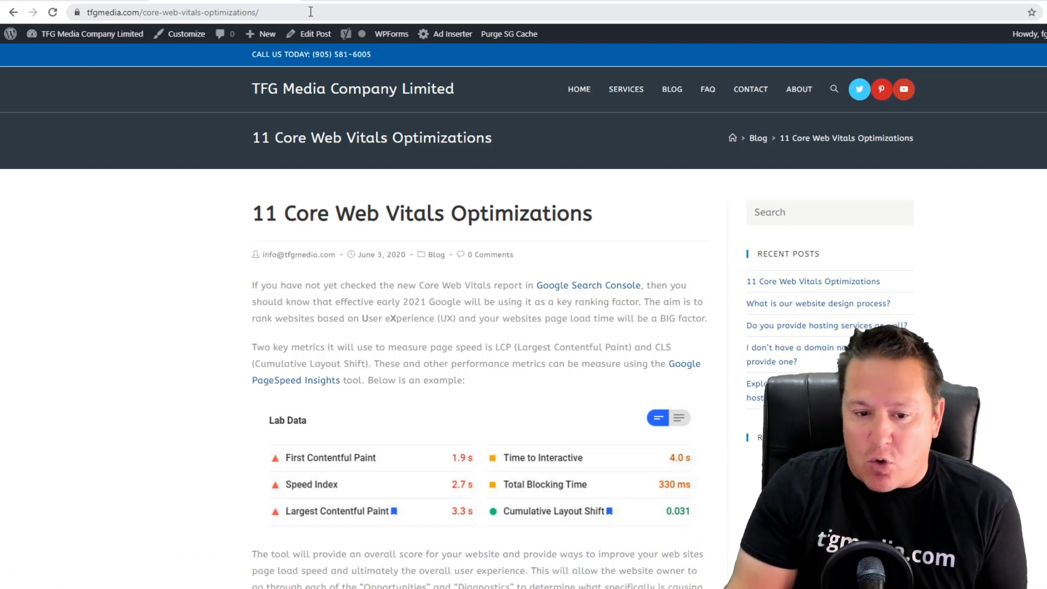
Select the 'Disable Gutenburg Block Library CSS' code in the blog post to copy it.
scroll("down", 3)
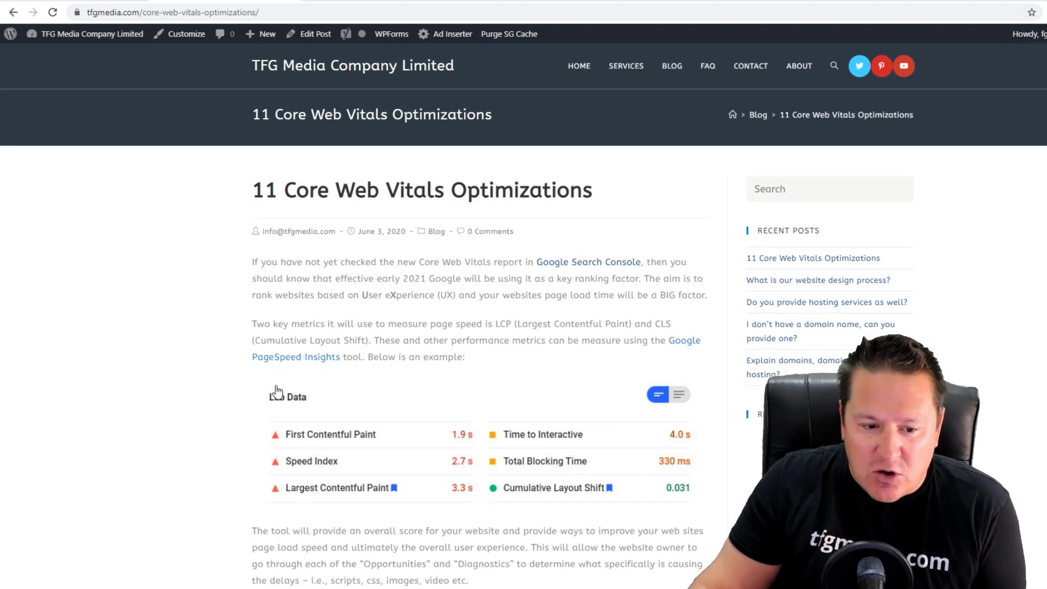
scroll("down", 3)
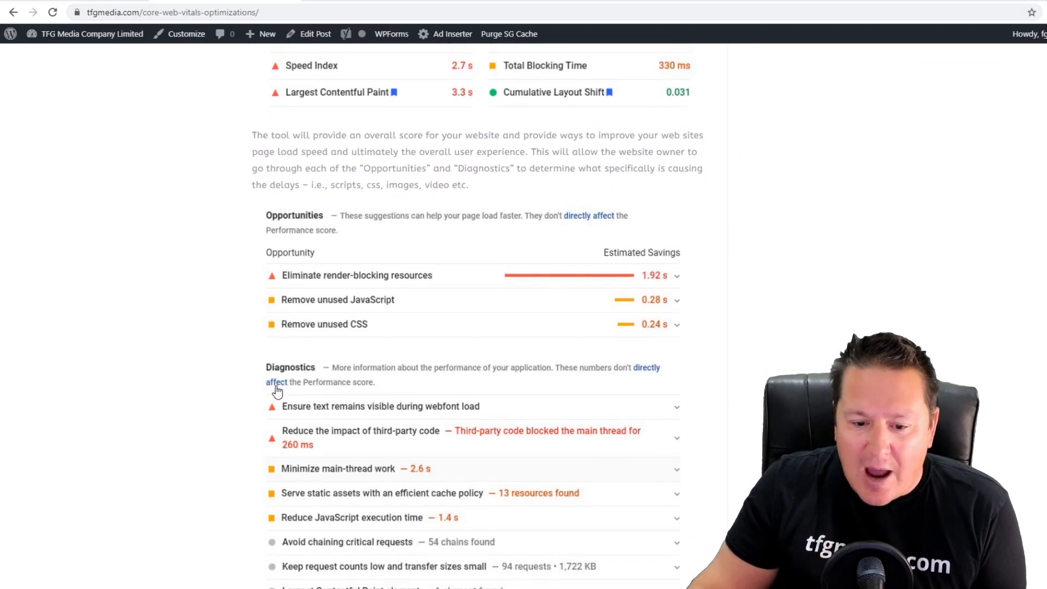
scroll("down", 3)
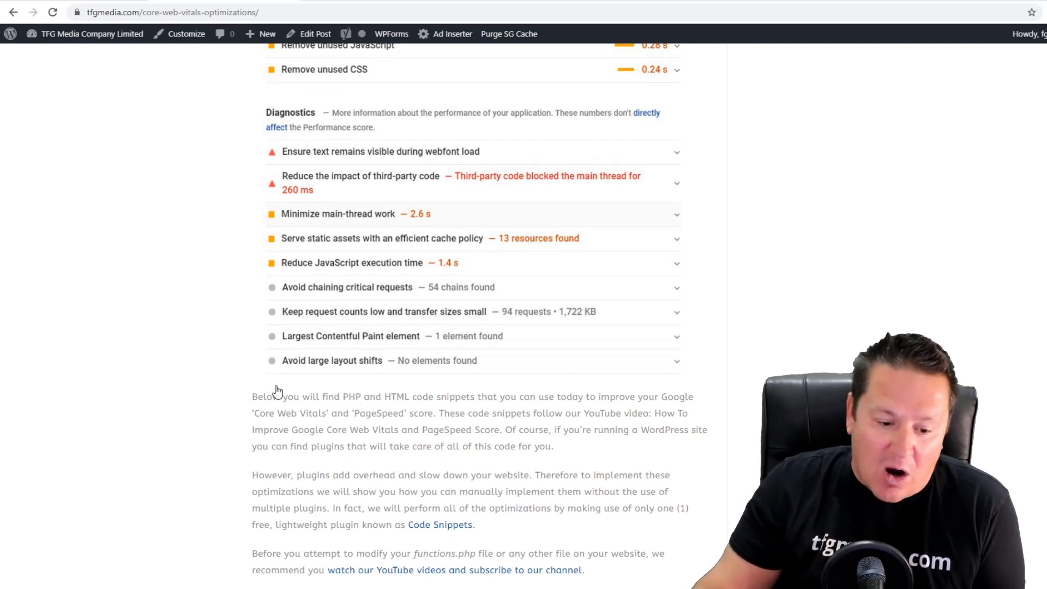
scroll("down", 3)
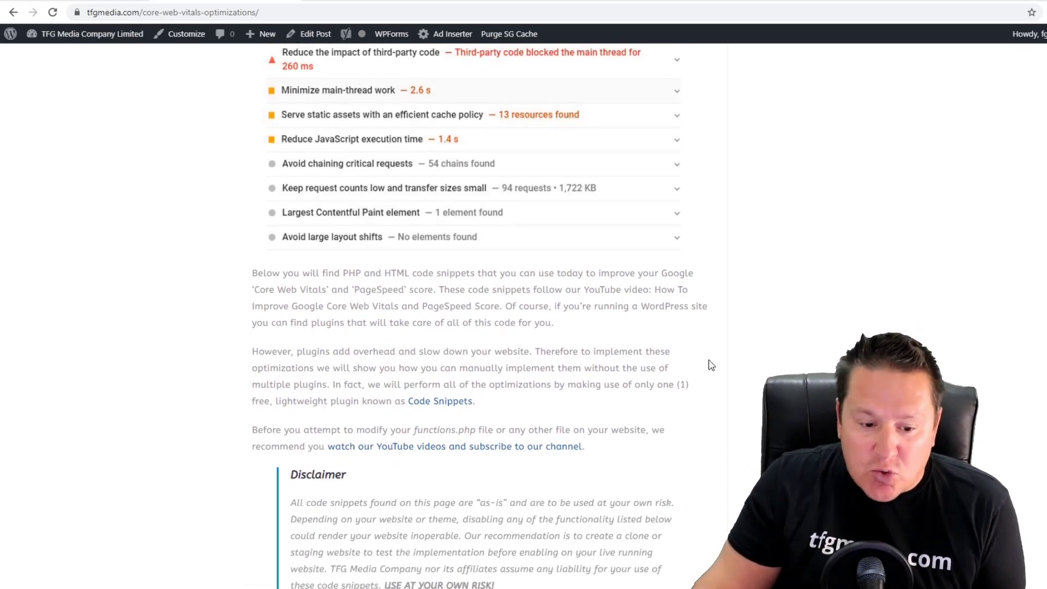
scroll("down", 3)
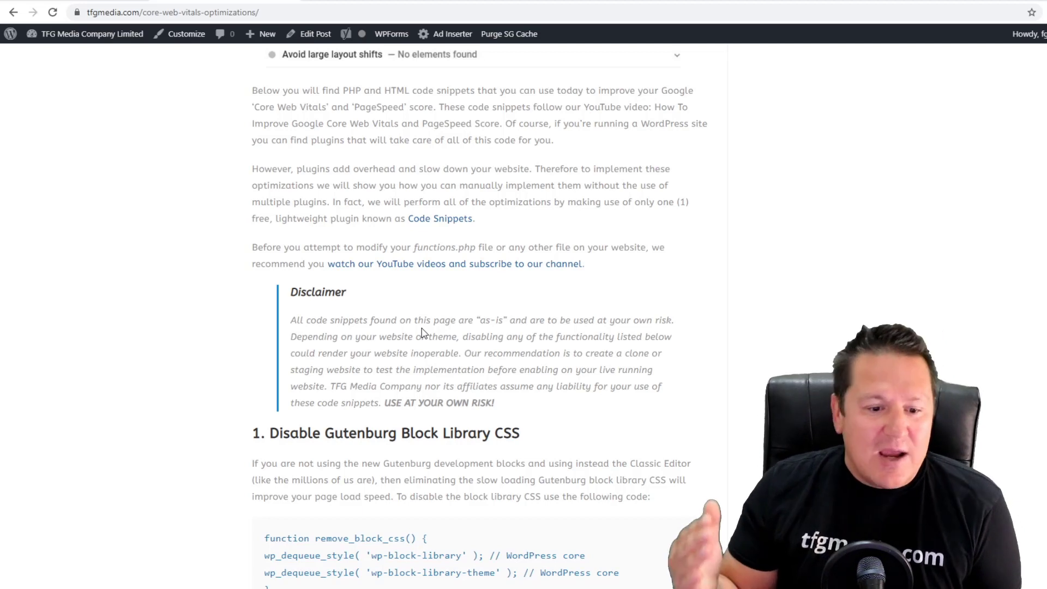
scroll("down", 3)
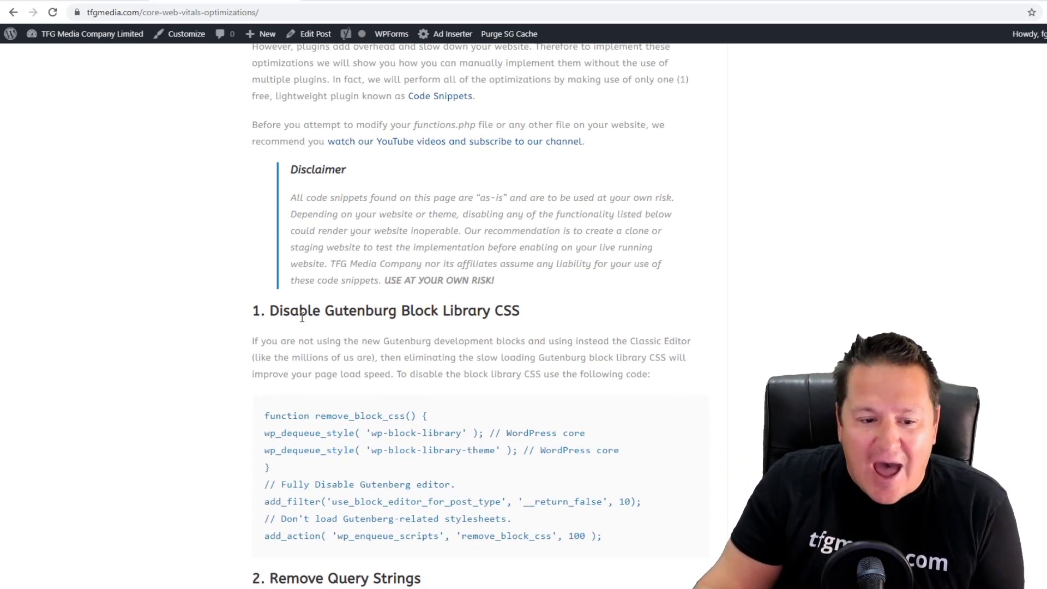
mouse_move(422, 321)
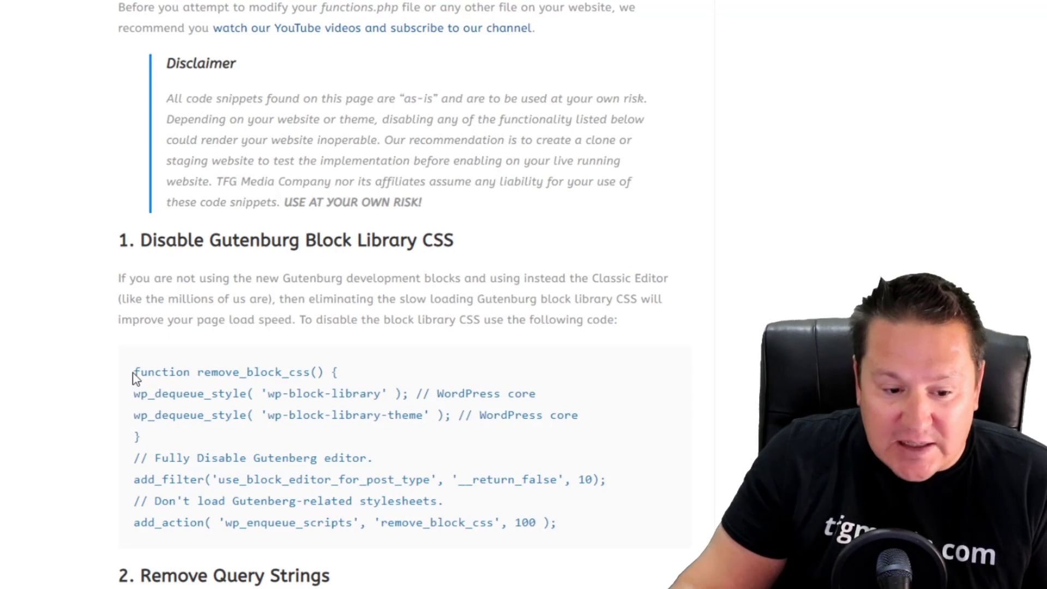
left_click_drag(133, 372, 528, 523)
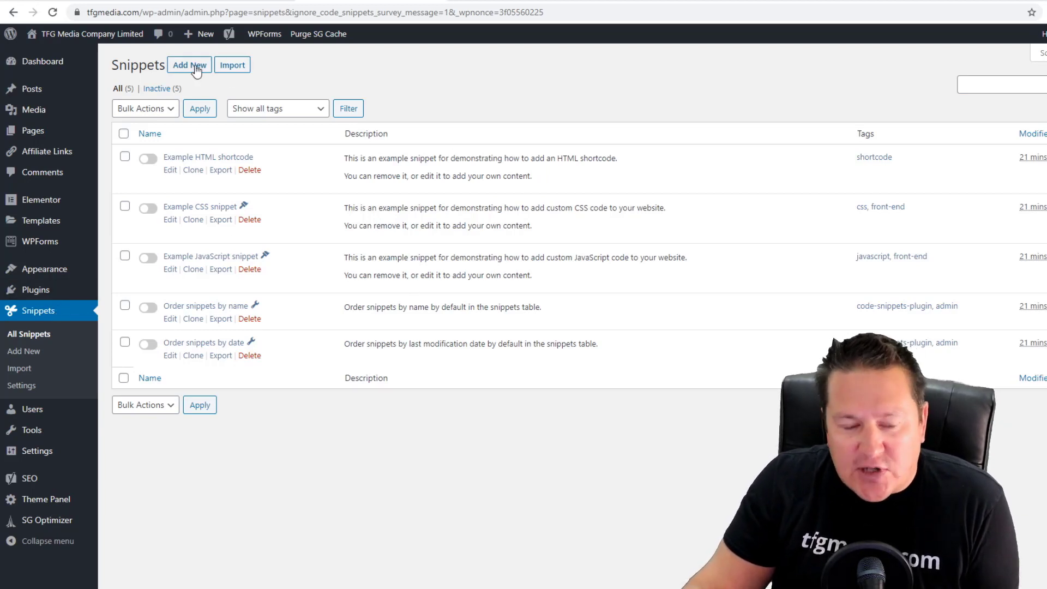
Start a new blank snippet from the Snippets Add New form.
left_click(190, 66)
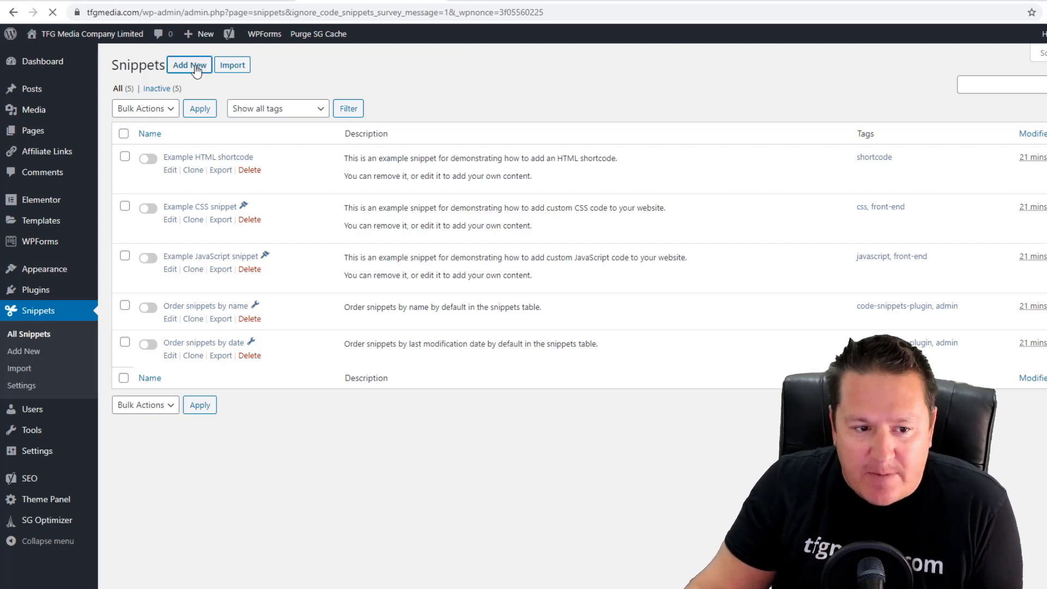
left_click(190, 65)
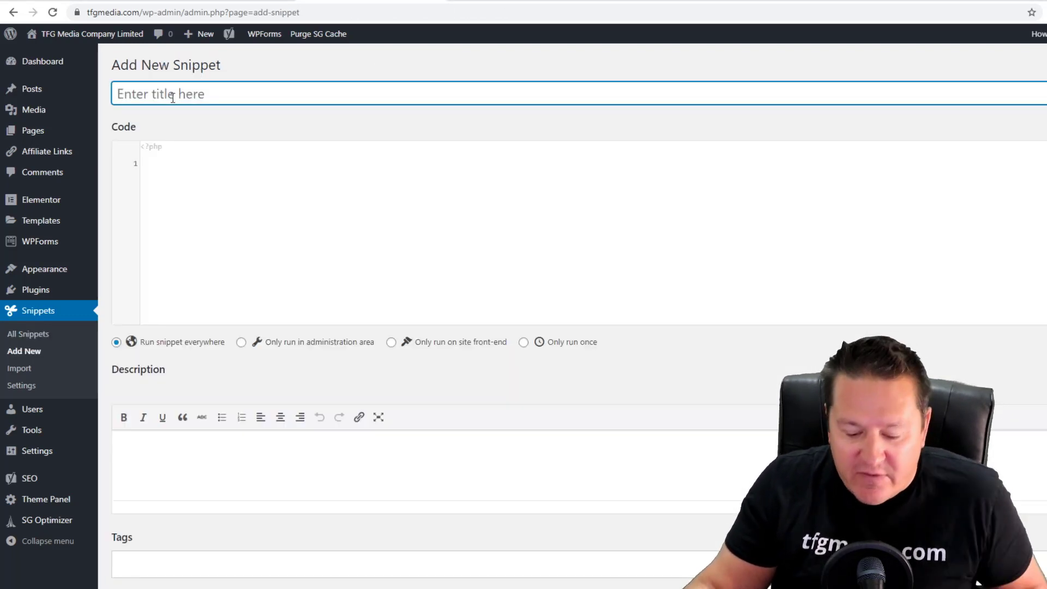
Title the new snippet 'Disable Gutenburg CSS Style Sheets'.
type("Disable Gut")
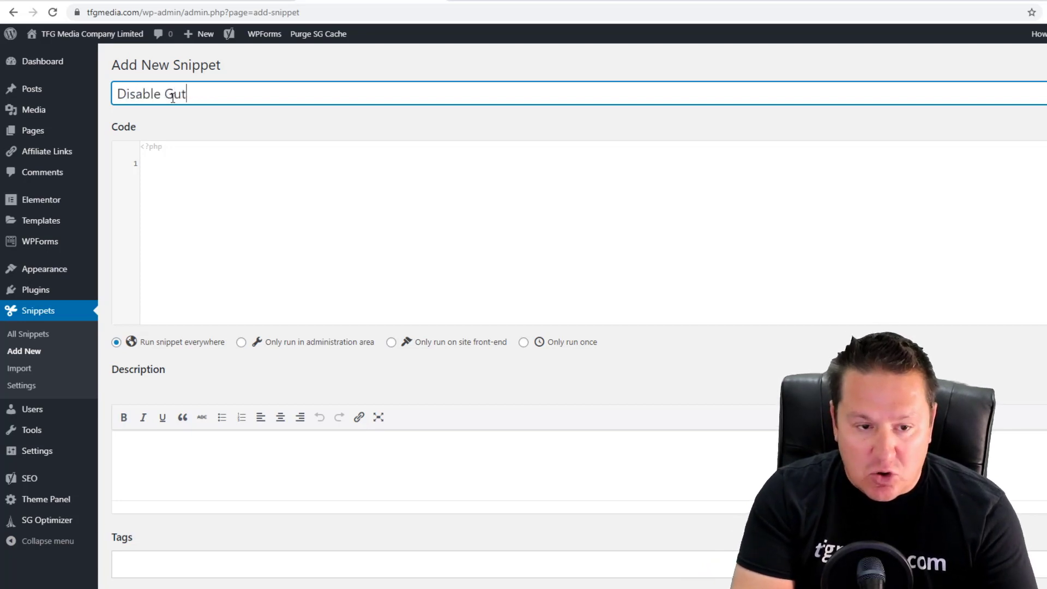
type("enburg")
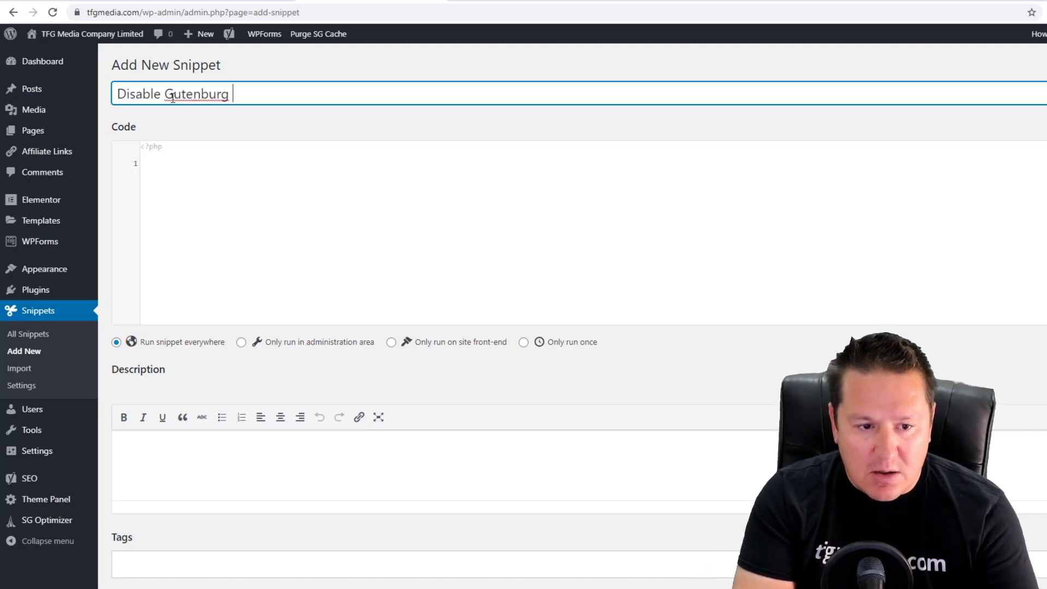
type("CSS Style")
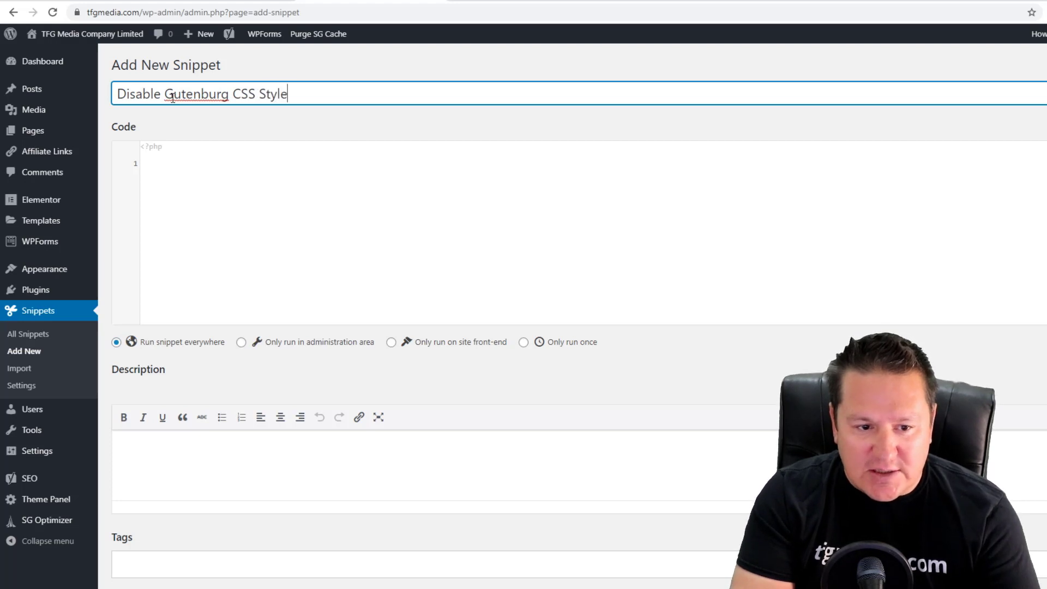
type("Sheets")
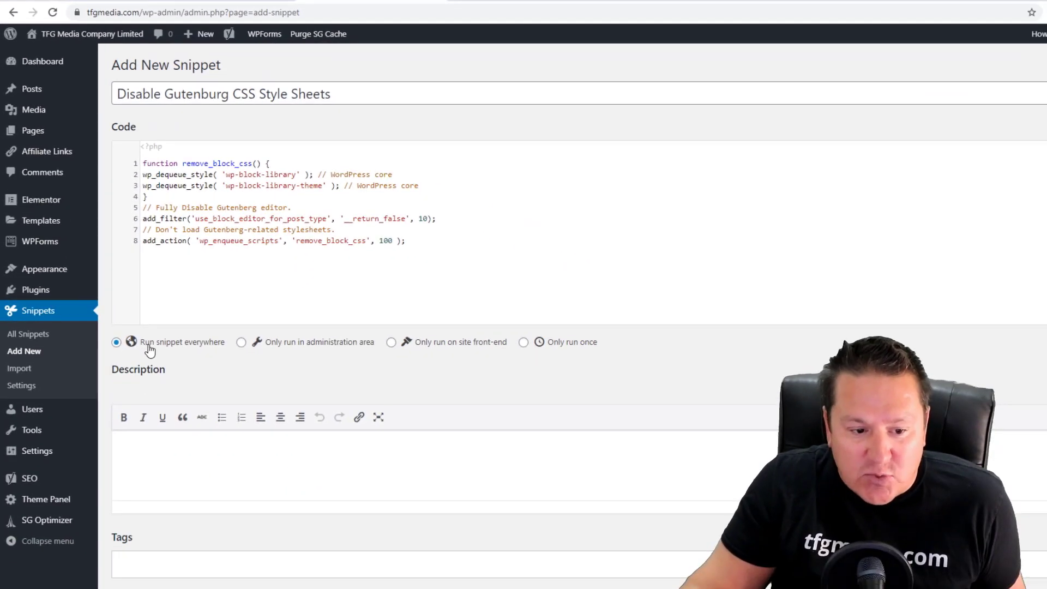
mouse_move(177, 351)
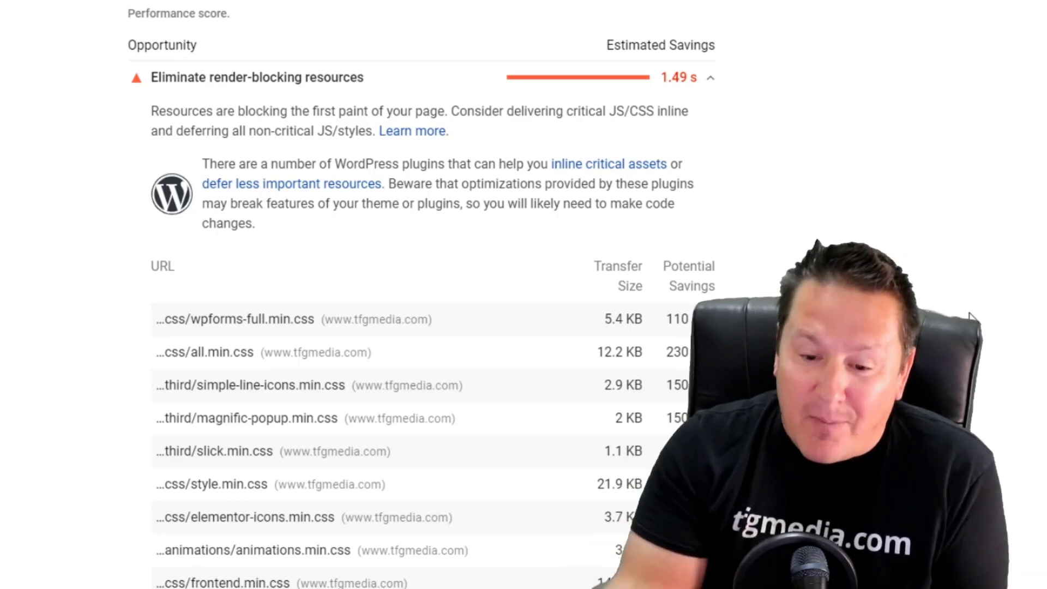
Scroll through the render-blocking resources URL list to check remaining stylesheets.
scroll("down", 3)
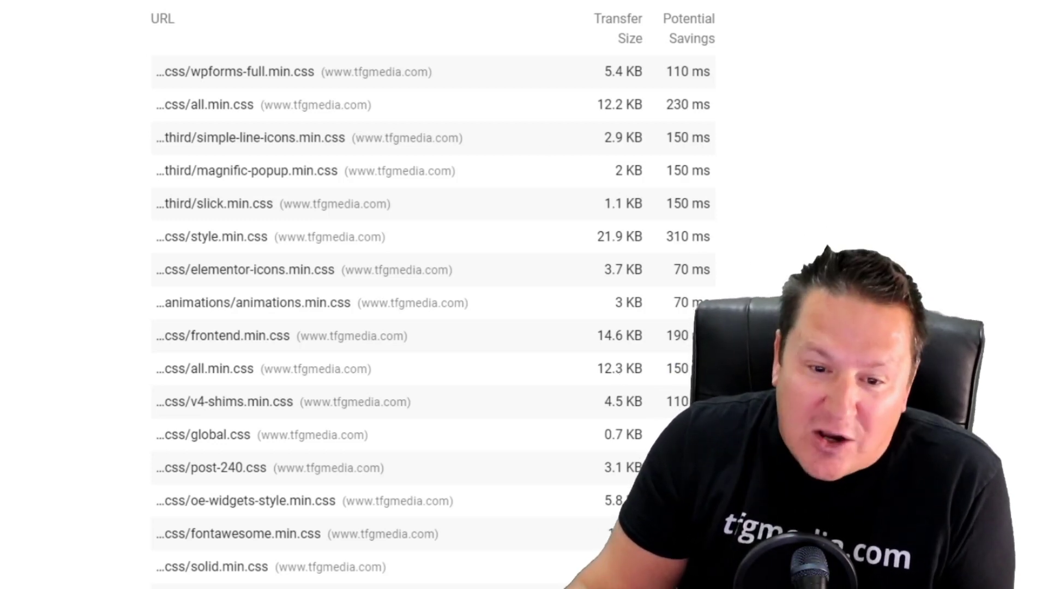
scroll("down", 3)
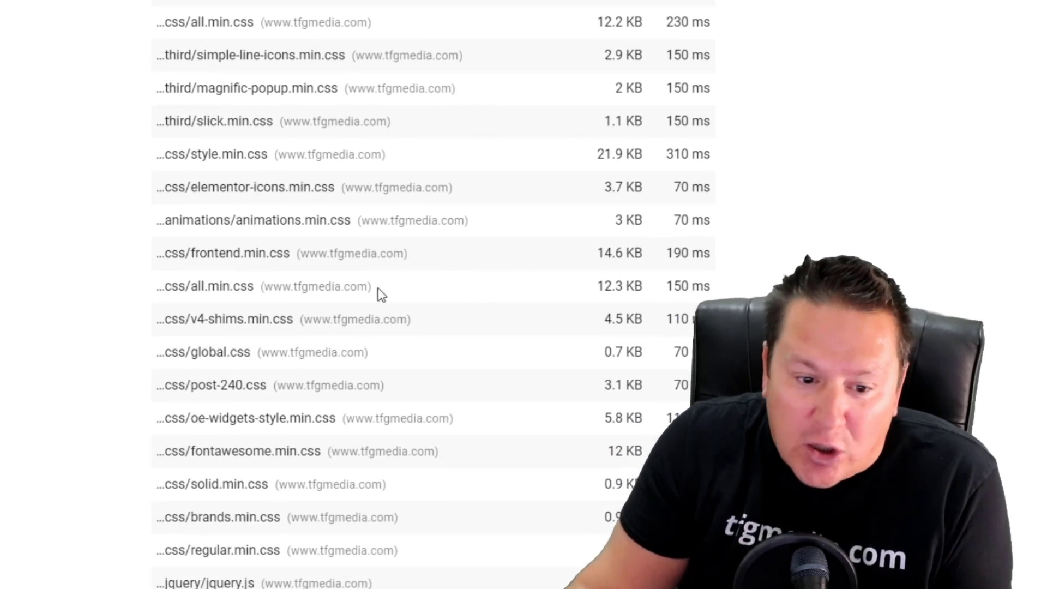
scroll("down", 3)
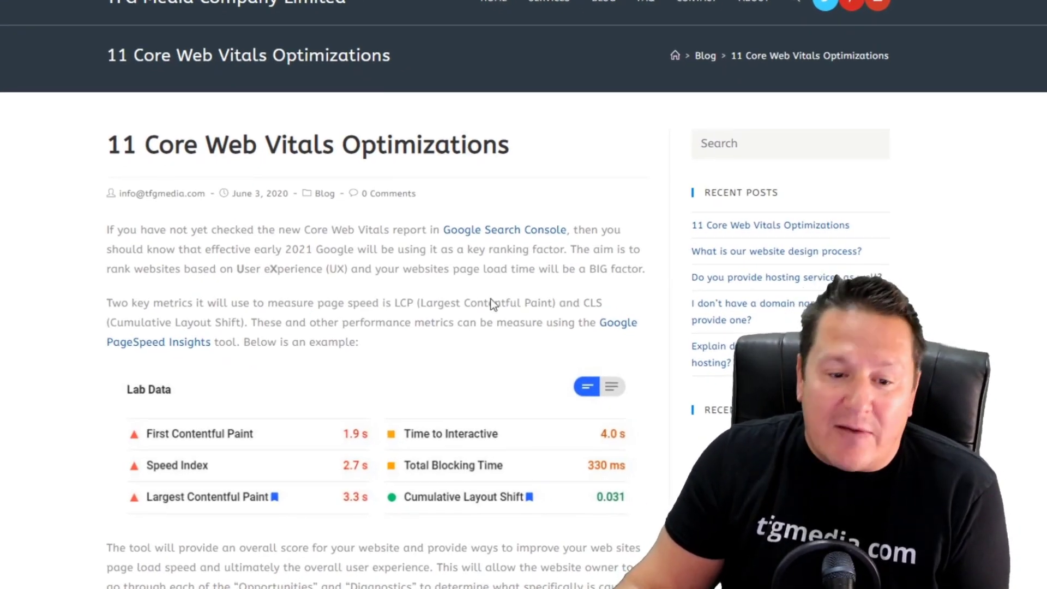
Scroll the blog post to the Disable Gutenburg Block Library CSS and Remove Query Strings code.
scroll("down", 3)
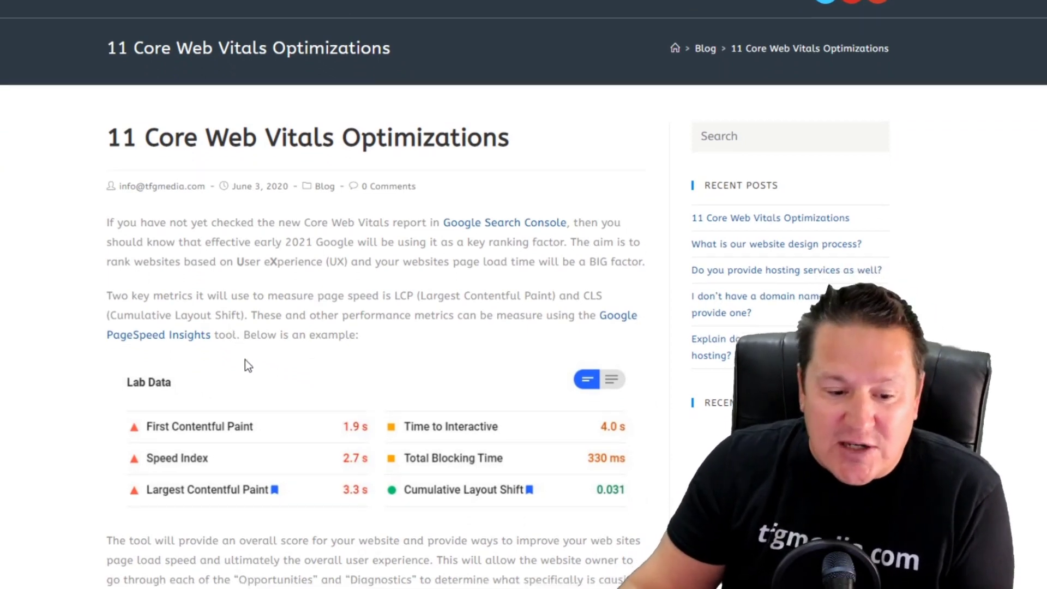
scroll("down", 3)
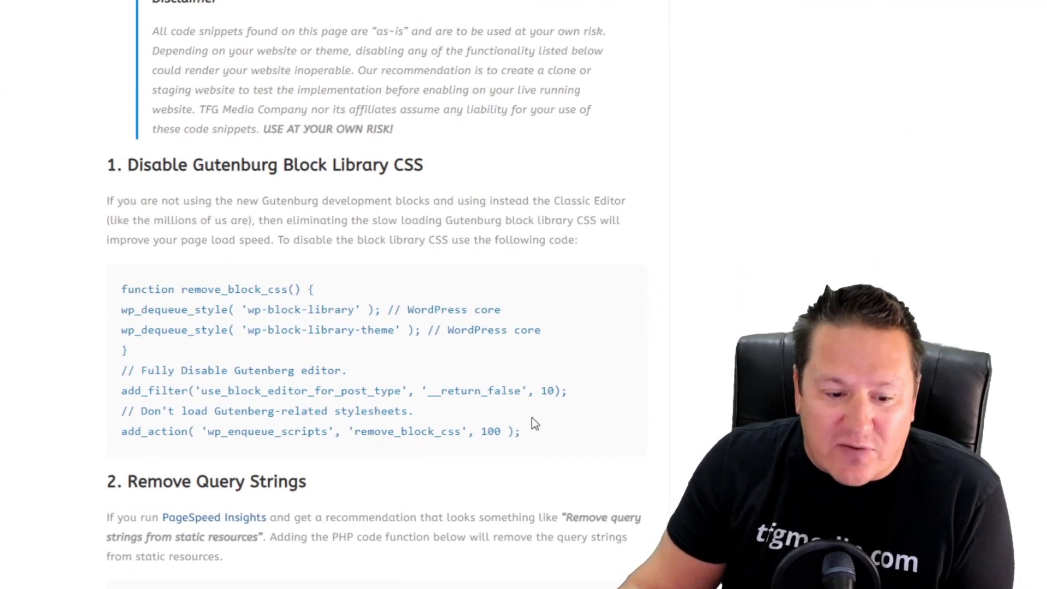
scroll("down", 3)
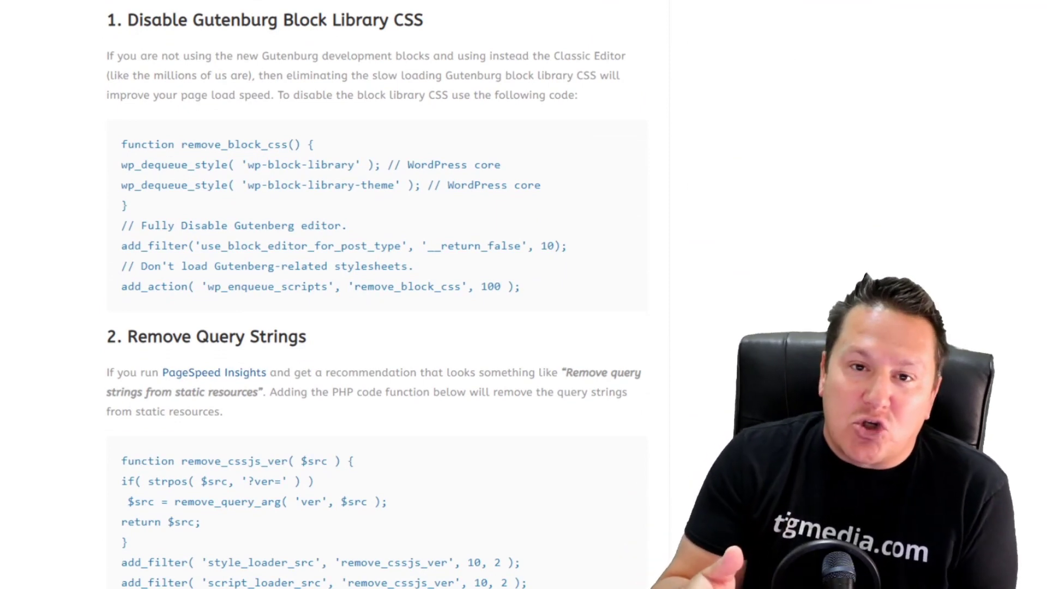